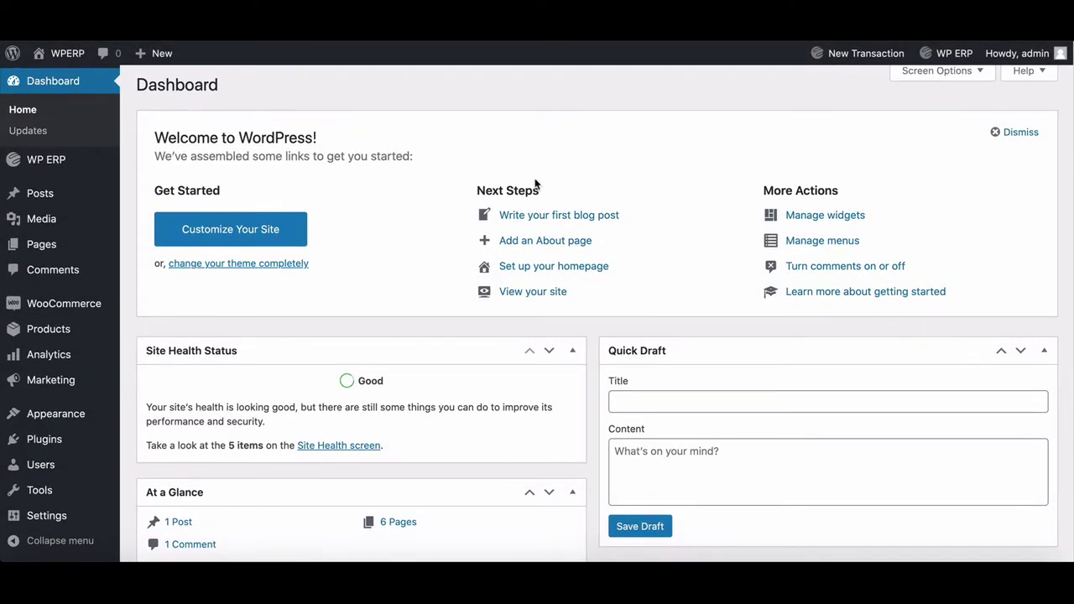
Step: Scroll through the page, then open the WP ERP overview dashboard
scroll(down, 3)
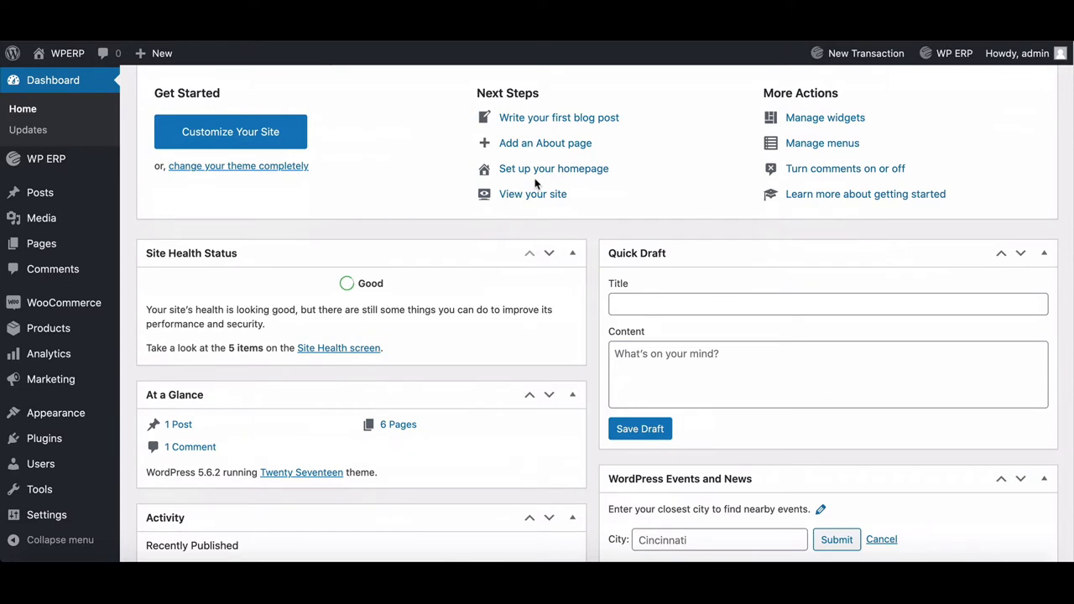
scroll(down, 3)
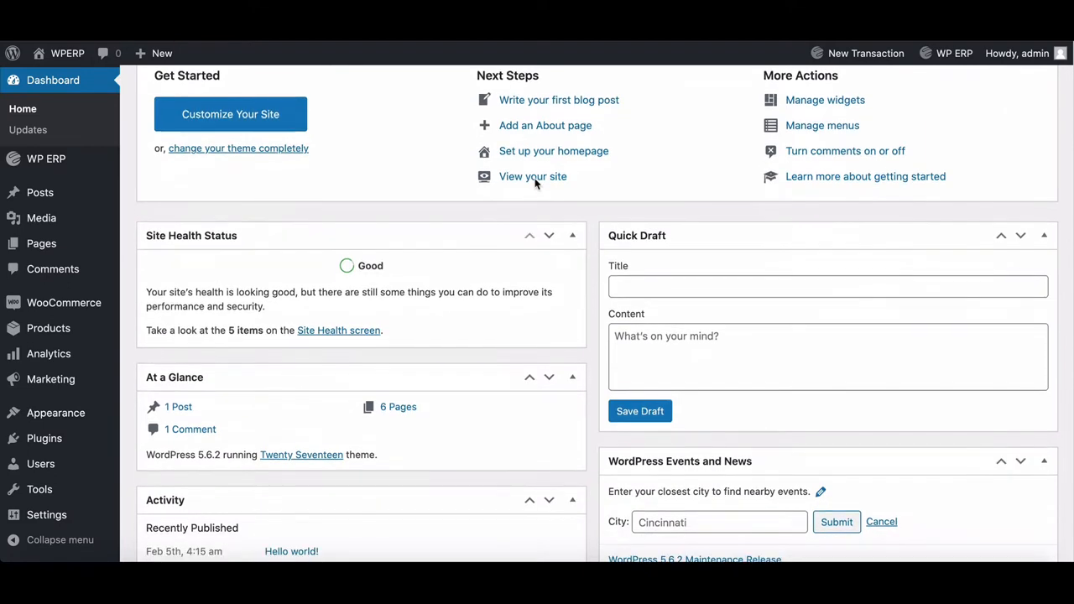
scroll(down, 3)
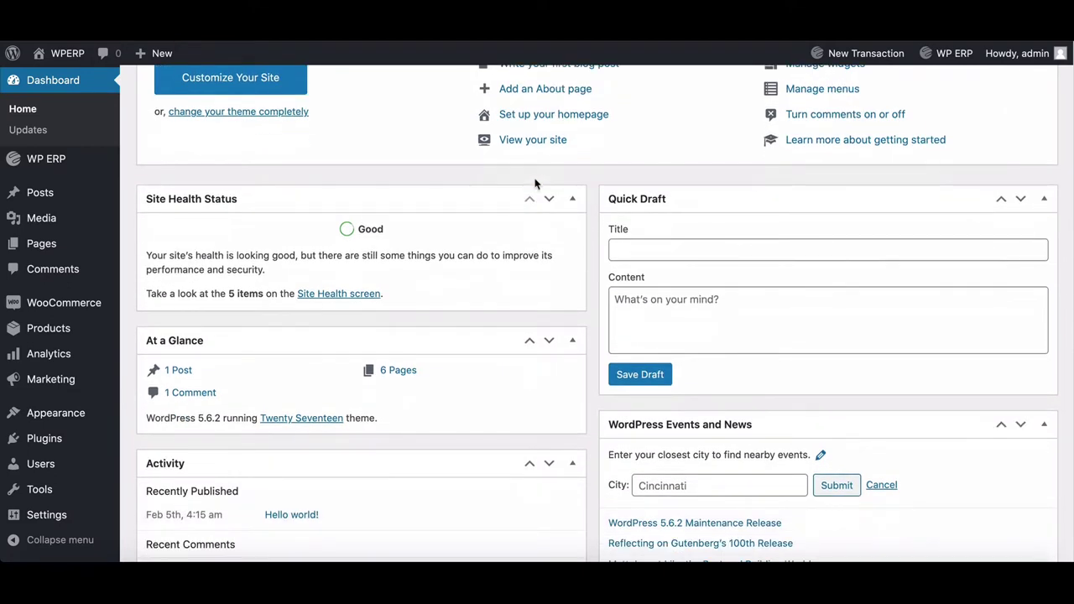
scroll(down, 3)
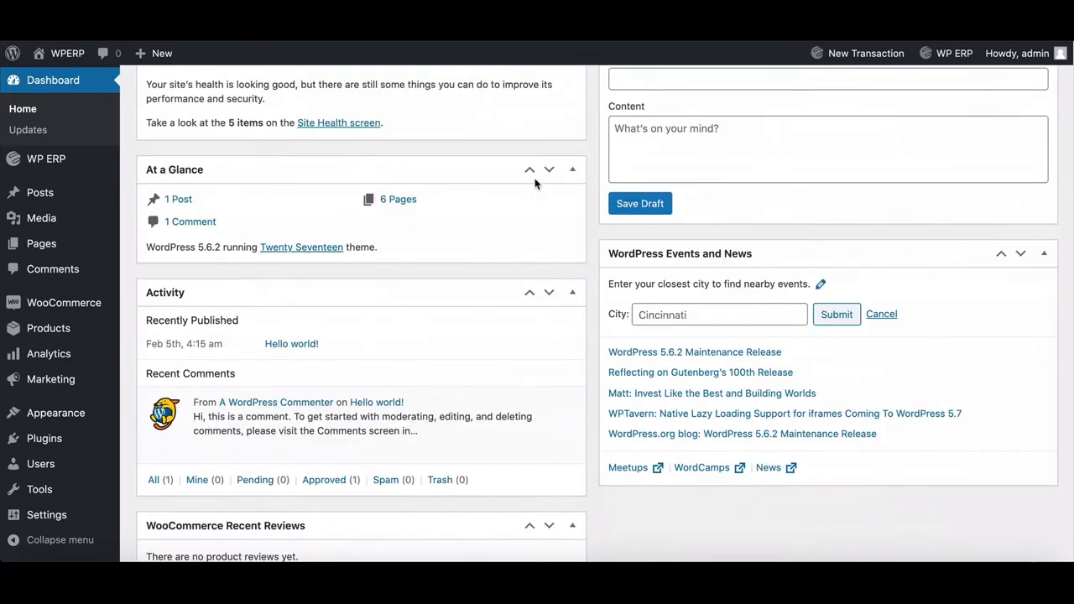
scroll(down, 3)
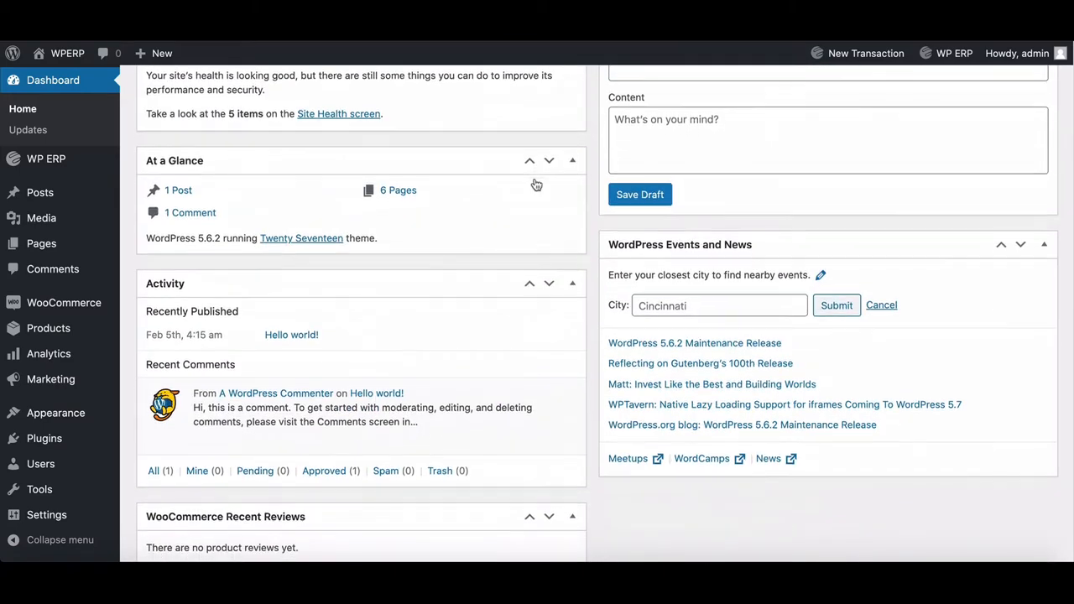
scroll(down, 3)
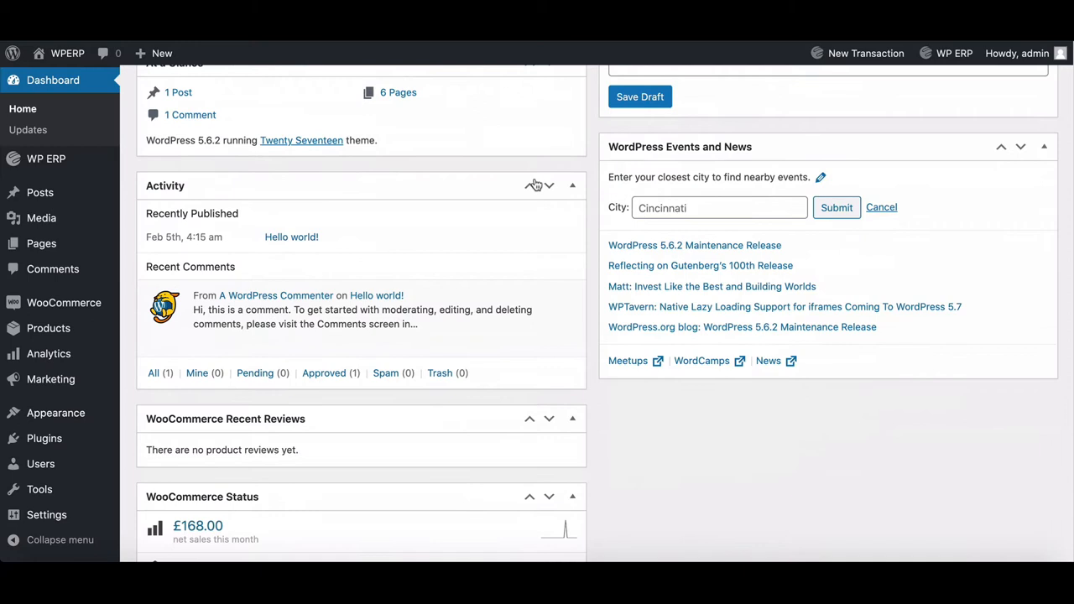
scroll(down, 3)
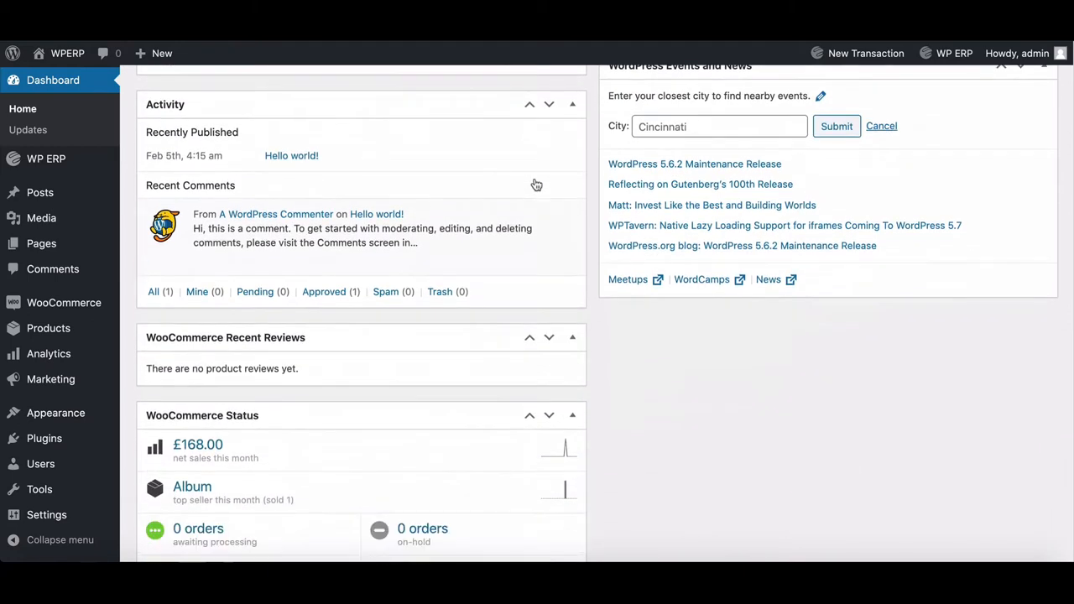
scroll(down, 3)
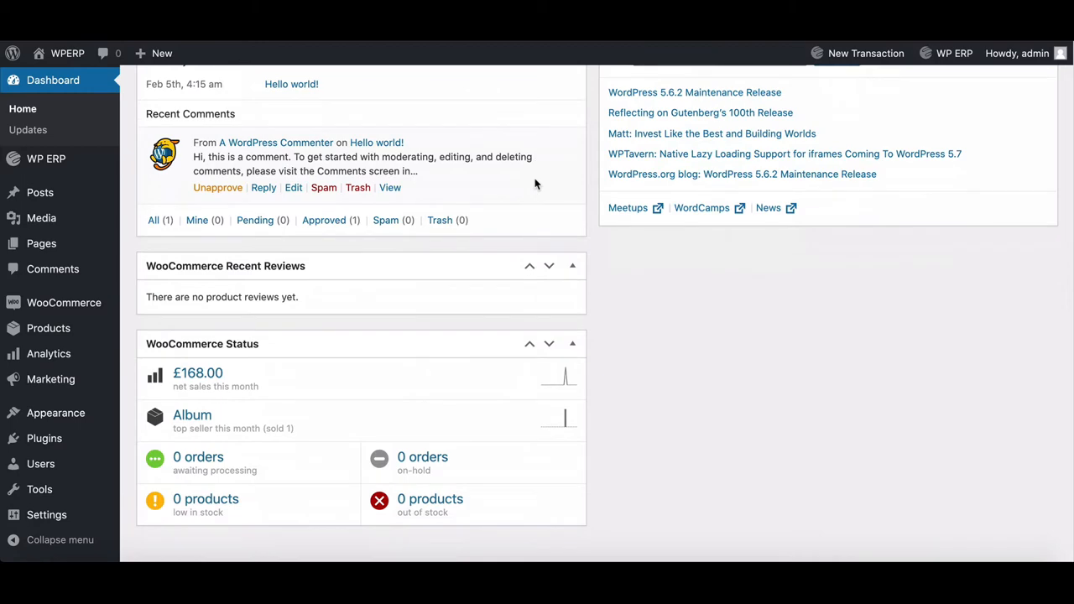
scroll(down, 3)
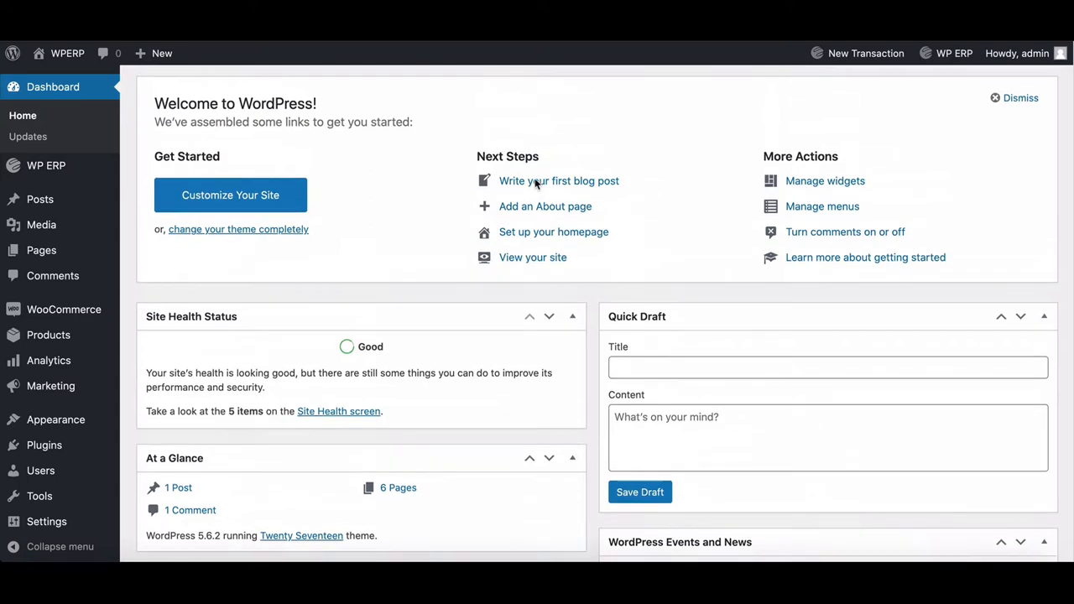
click(46, 165)
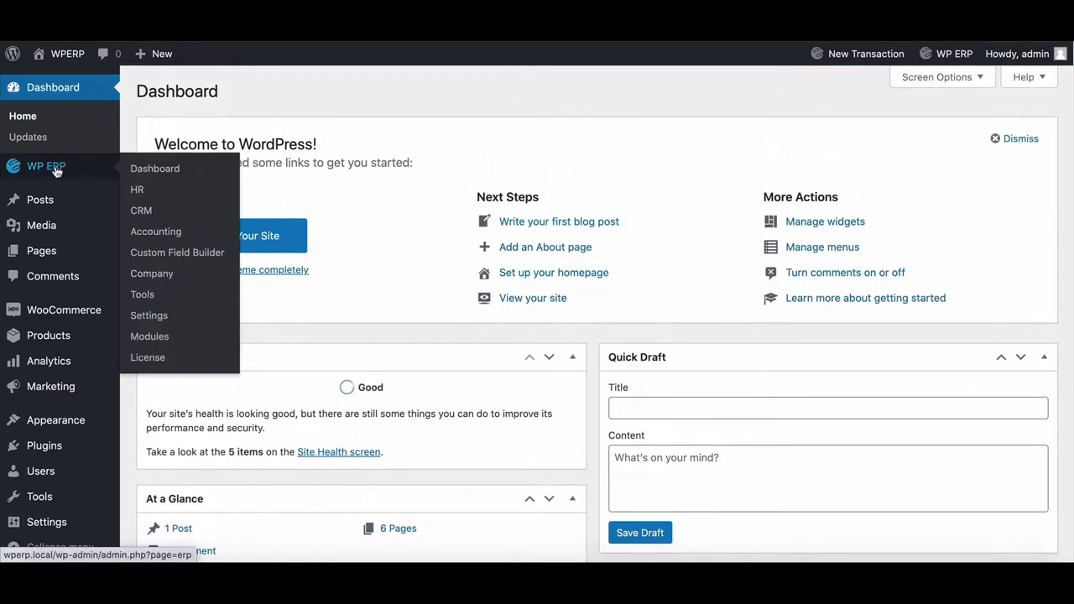
click(45, 165)
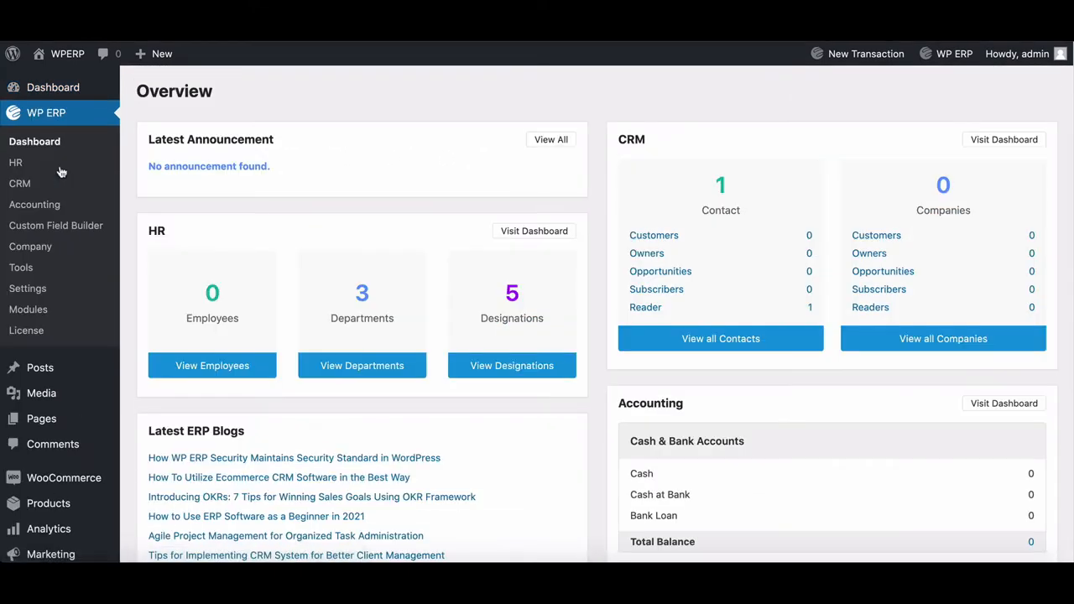
Step: Filter Modules & Extensions to Accounting to see Payment Gateway, then open ERP Settings
click(29, 310)
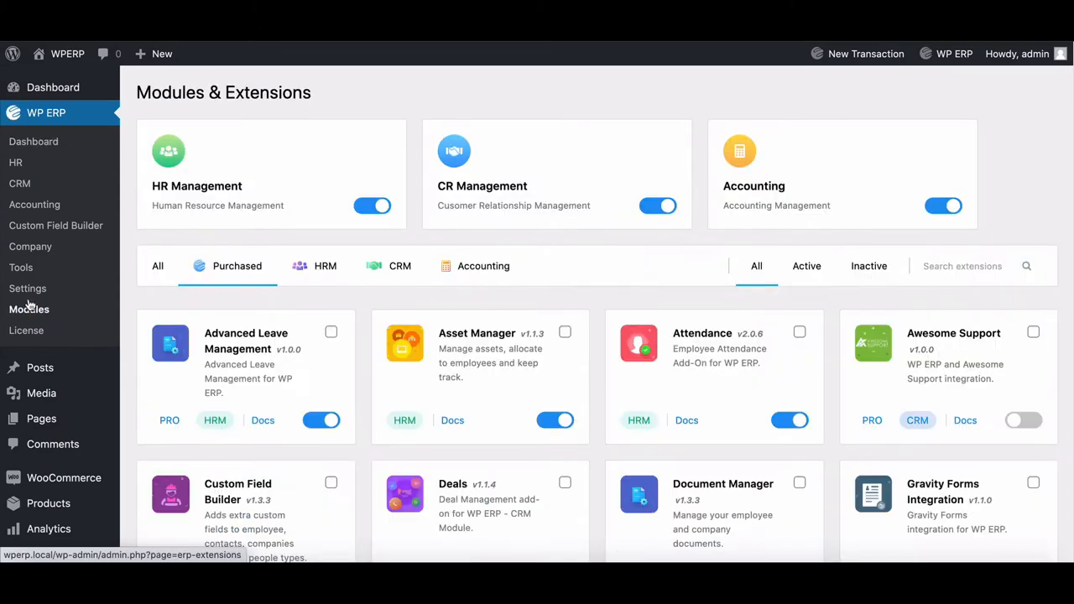
click(483, 266)
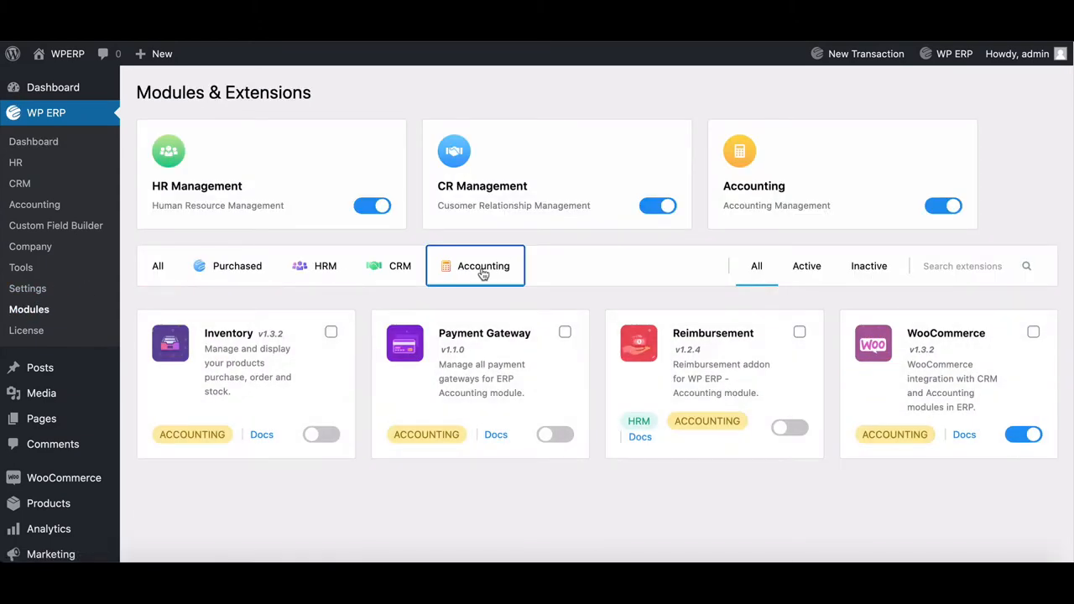
click(237, 266)
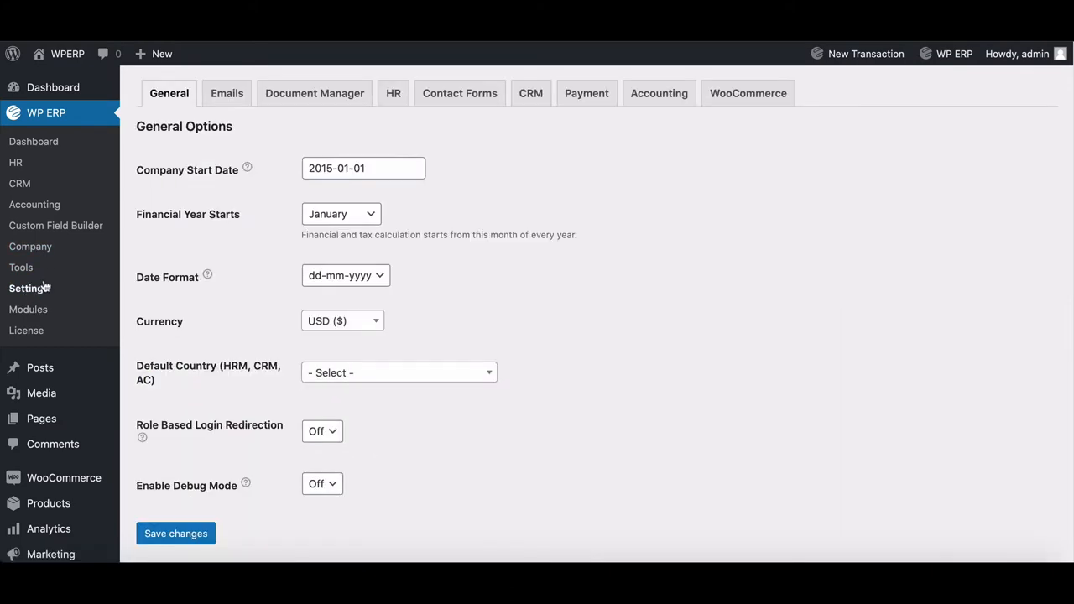
Step: Save the General payment settings with Cash as payment account, then view PayPal settings
click(586, 93)
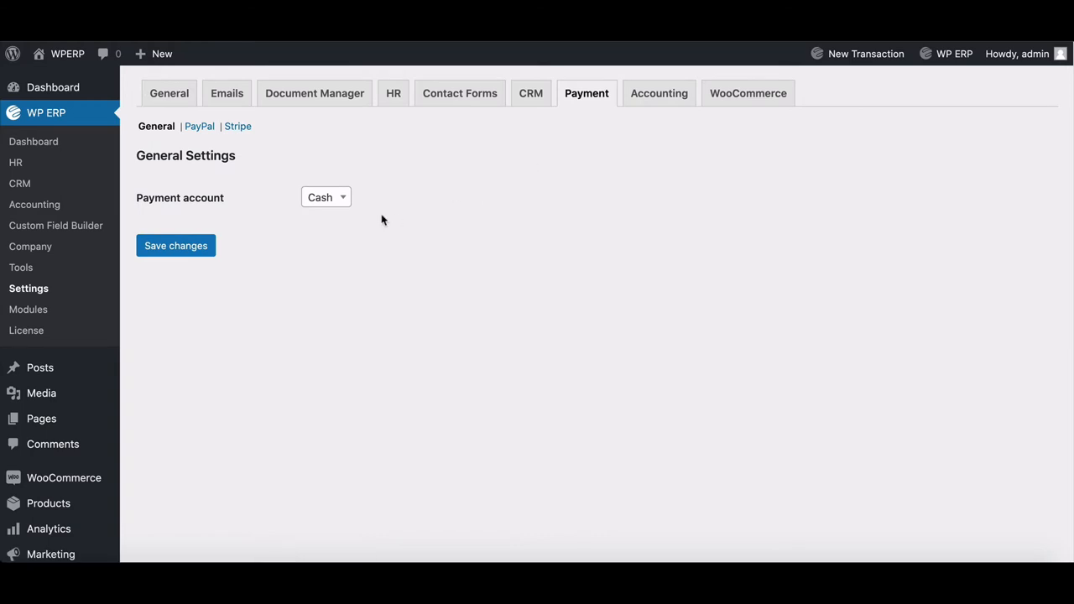
mouse_move(375, 213)
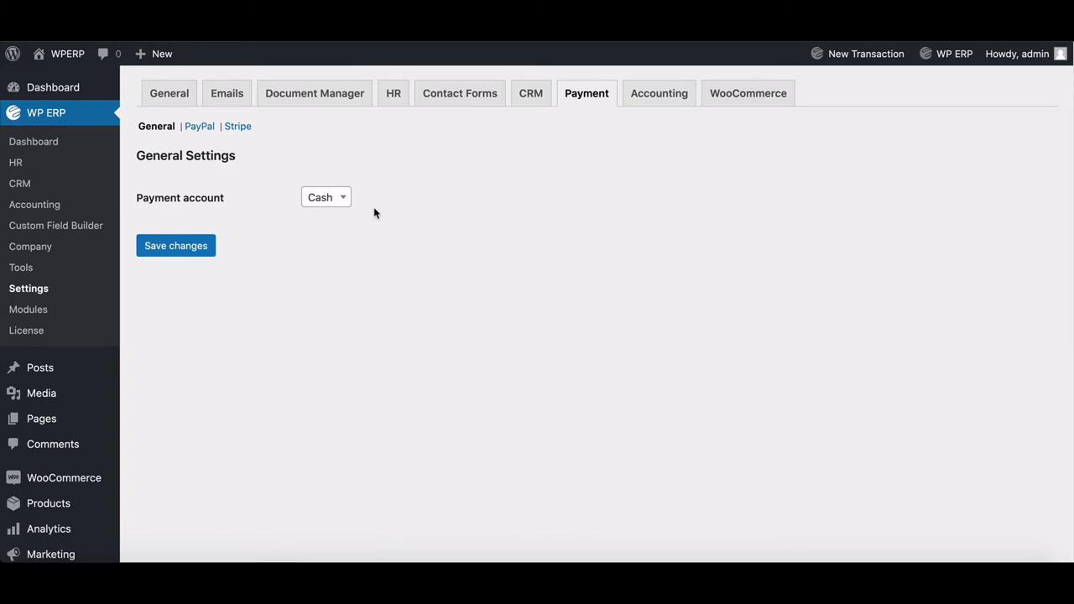
mouse_move(323, 201)
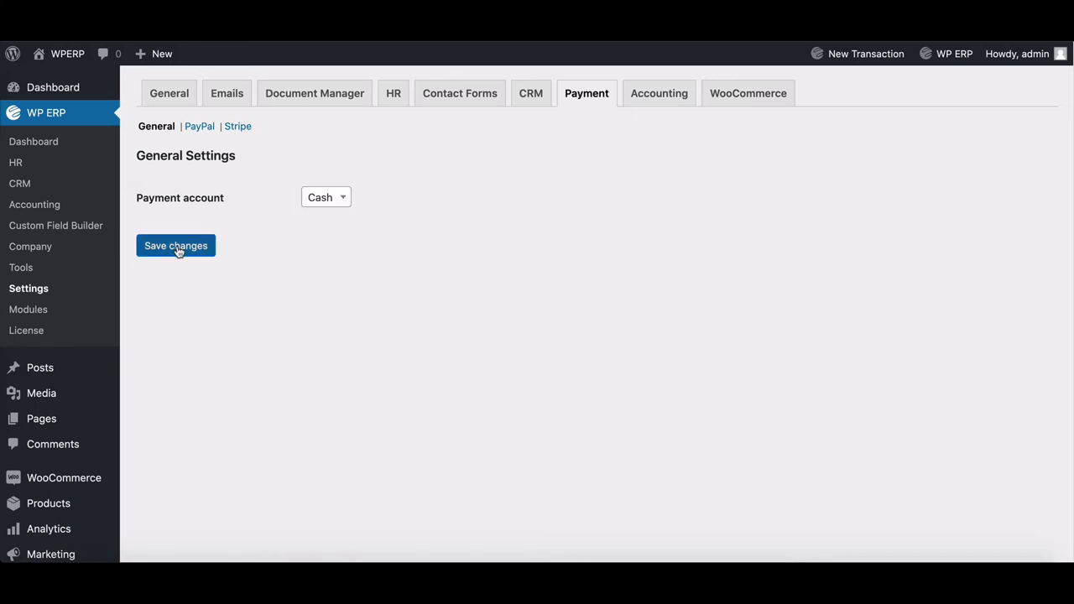
click(175, 246)
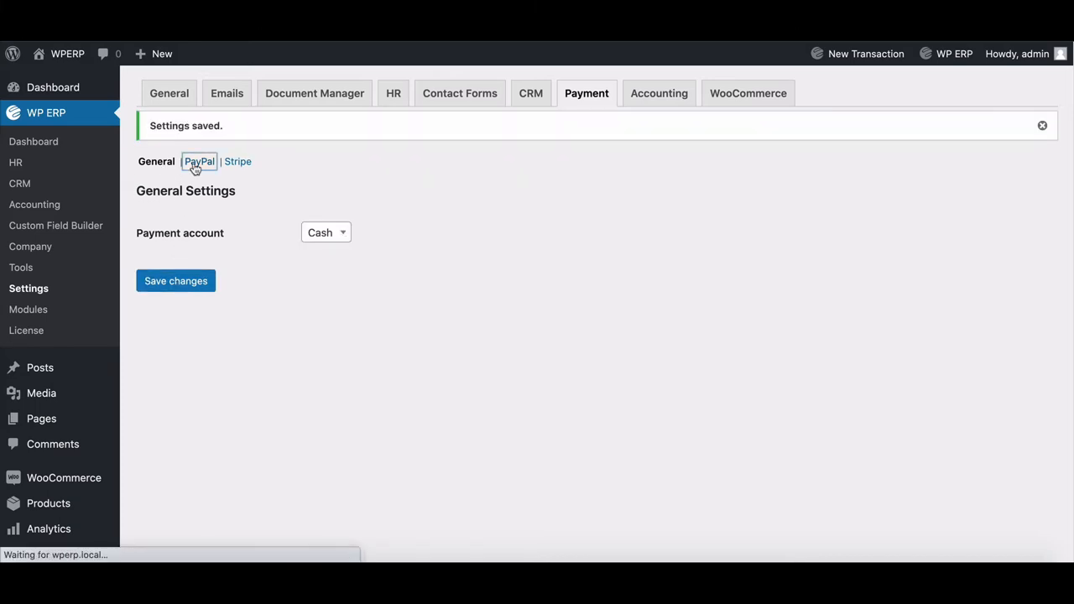
click(198, 161)
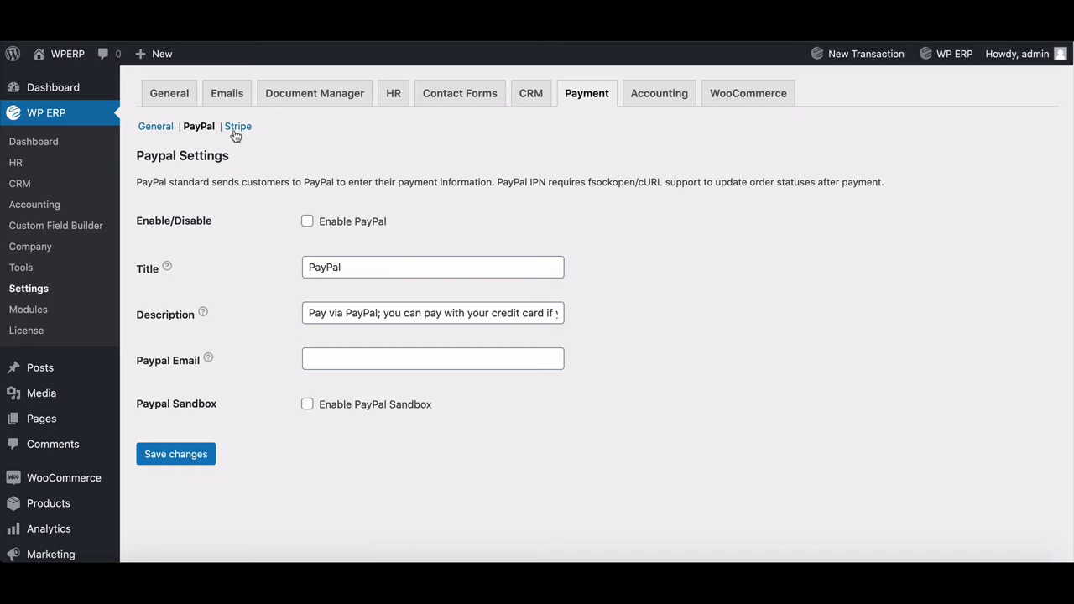
Step: Enable Stripe and its test mode, then copy the test publishable key from Stripe
click(238, 125)
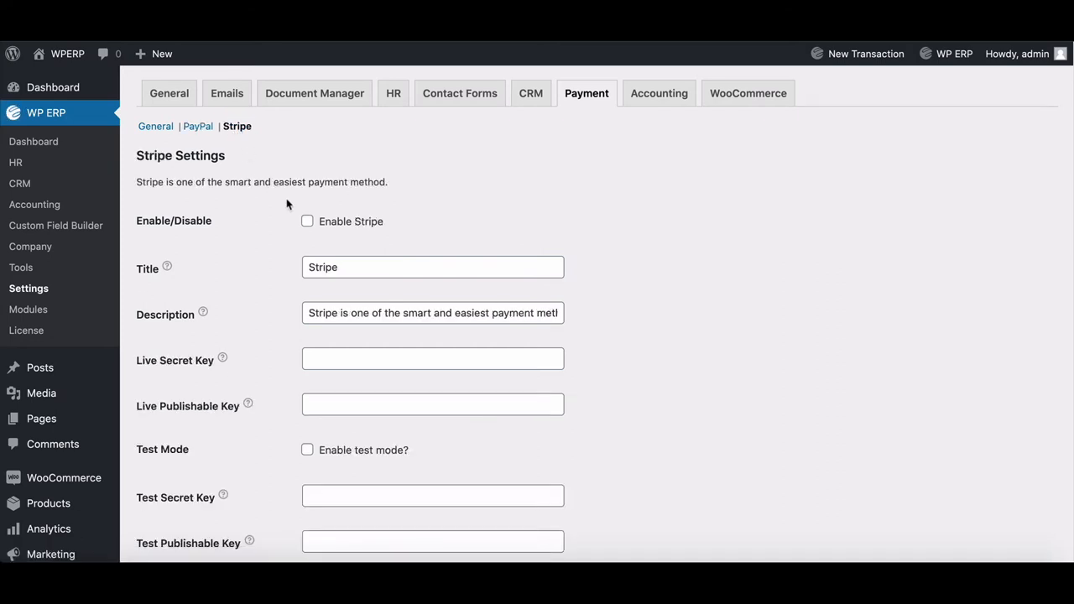
scroll(down, 3)
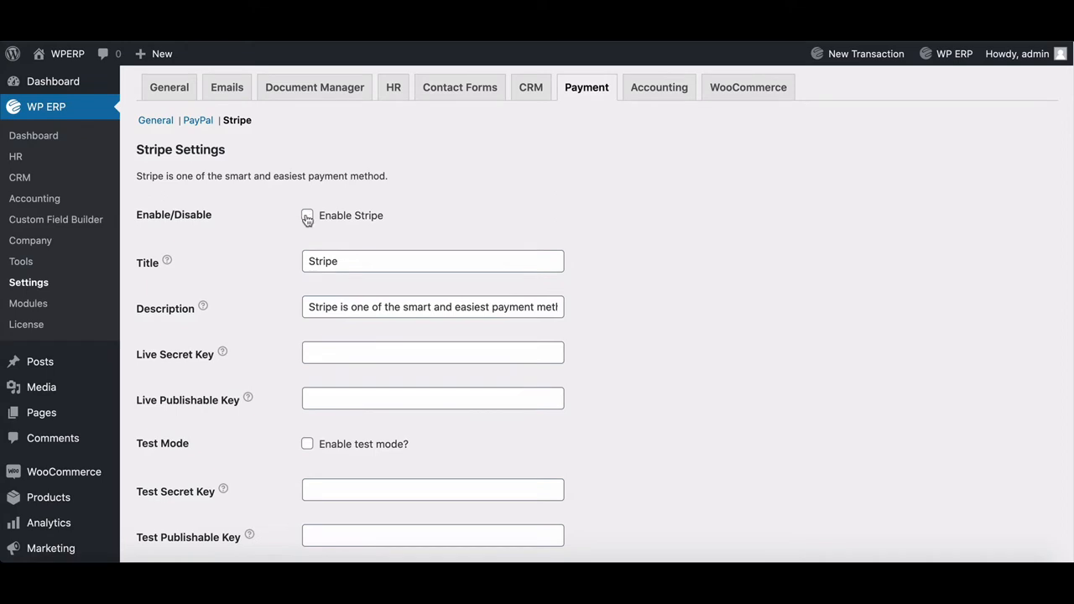
click(307, 216)
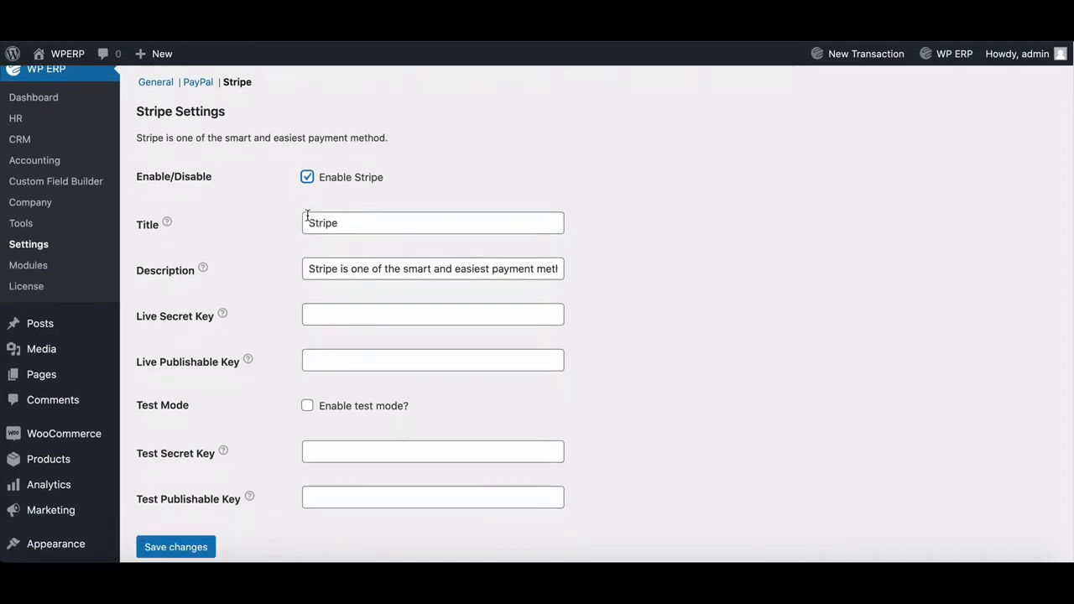
scroll(down, 3)
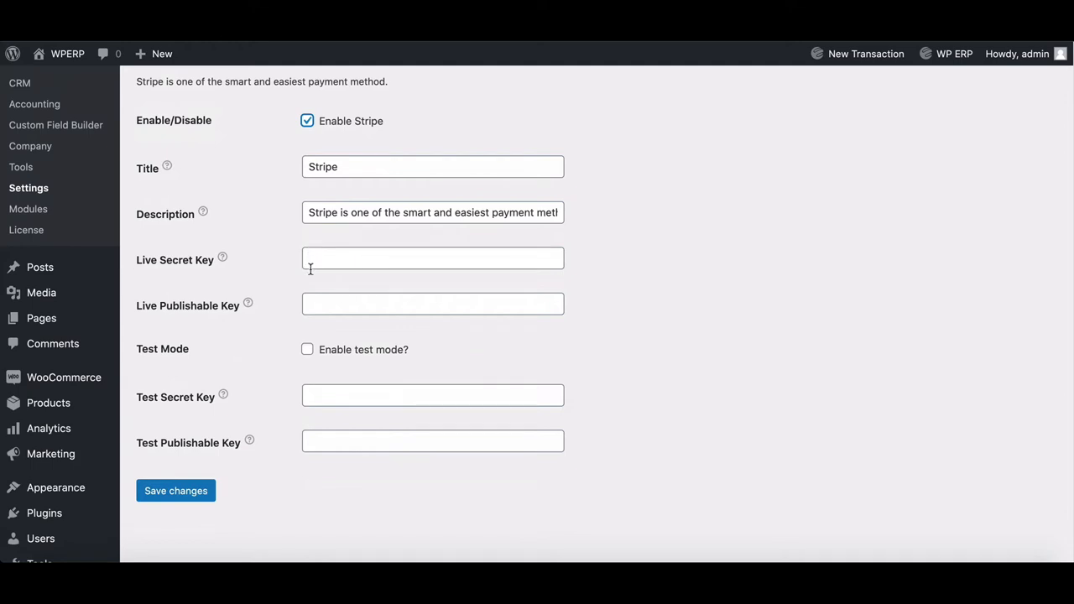
click(306, 349)
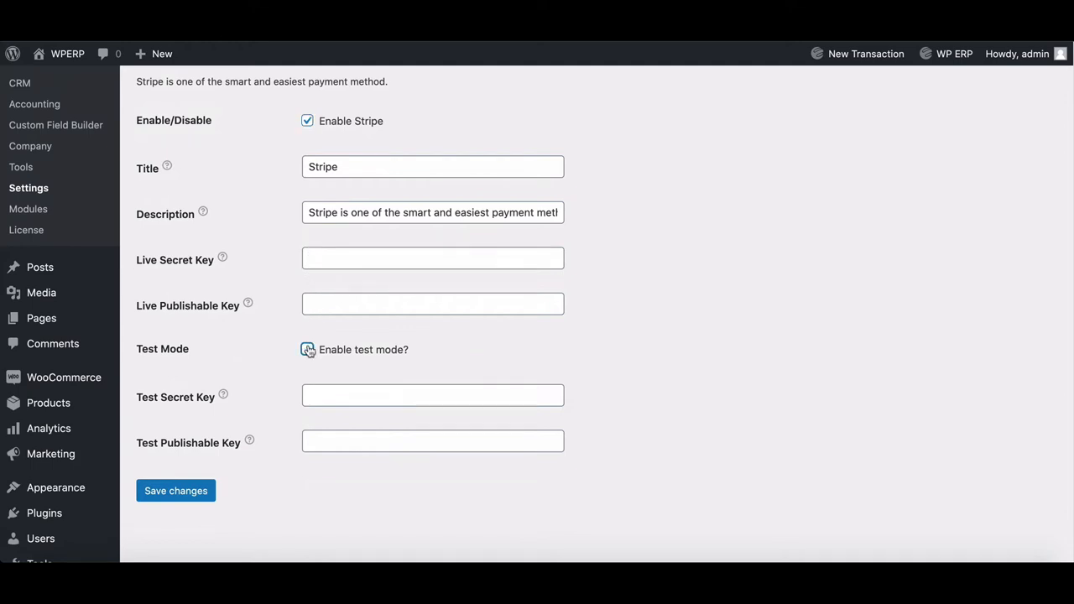
click(307, 349)
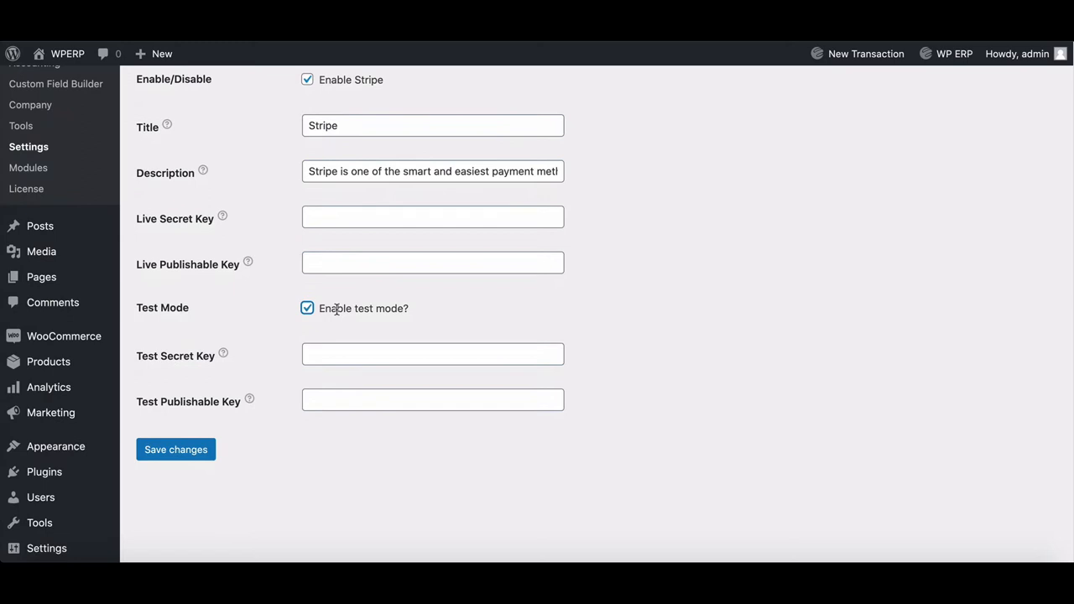
scroll(down, 3)
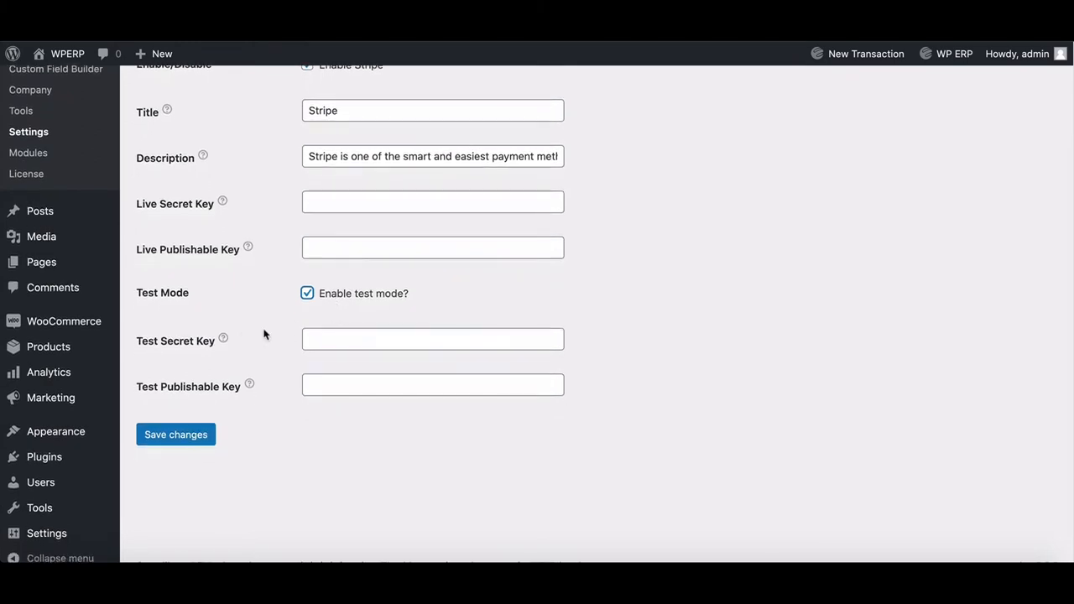
mouse_move(207, 395)
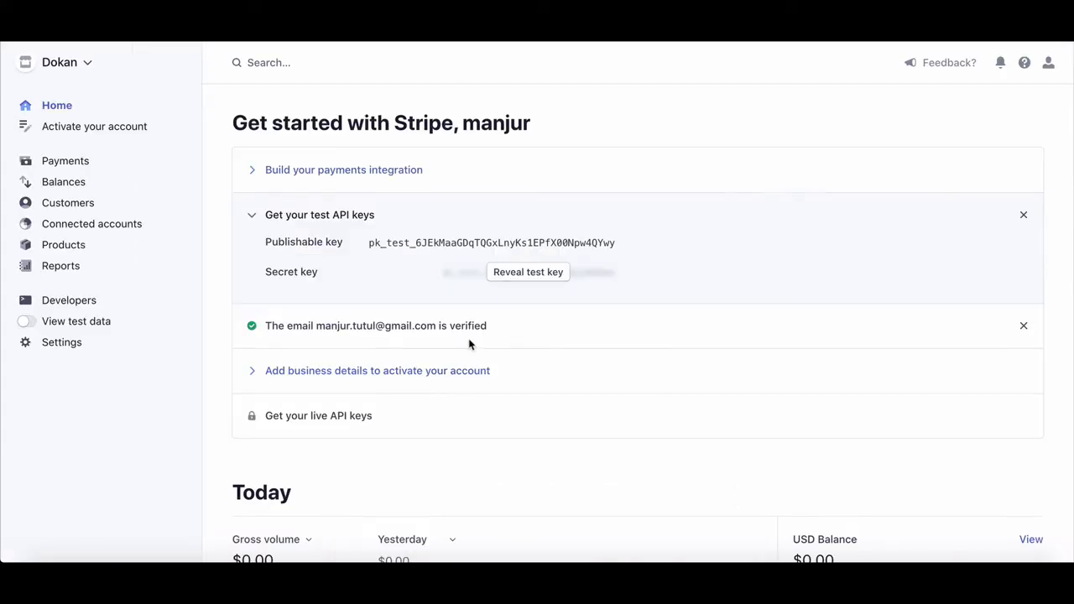
mouse_move(467, 248)
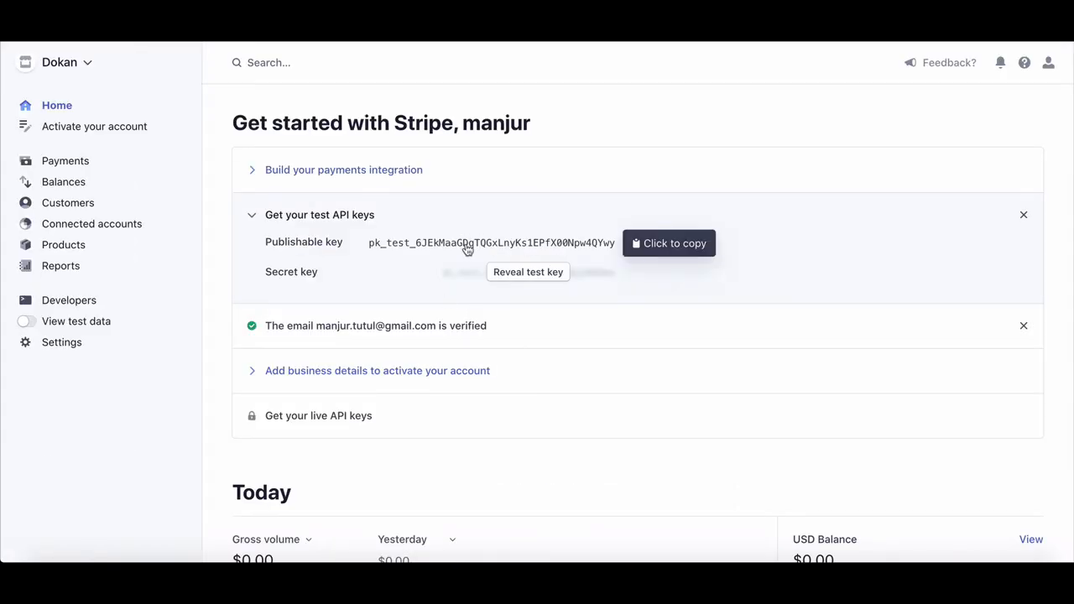
click(528, 271)
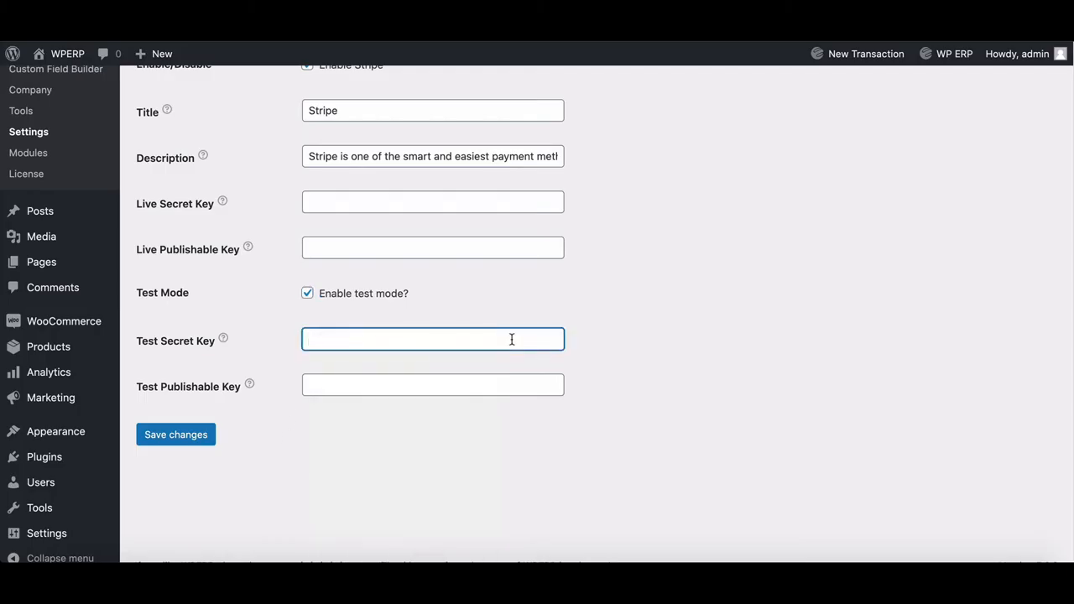
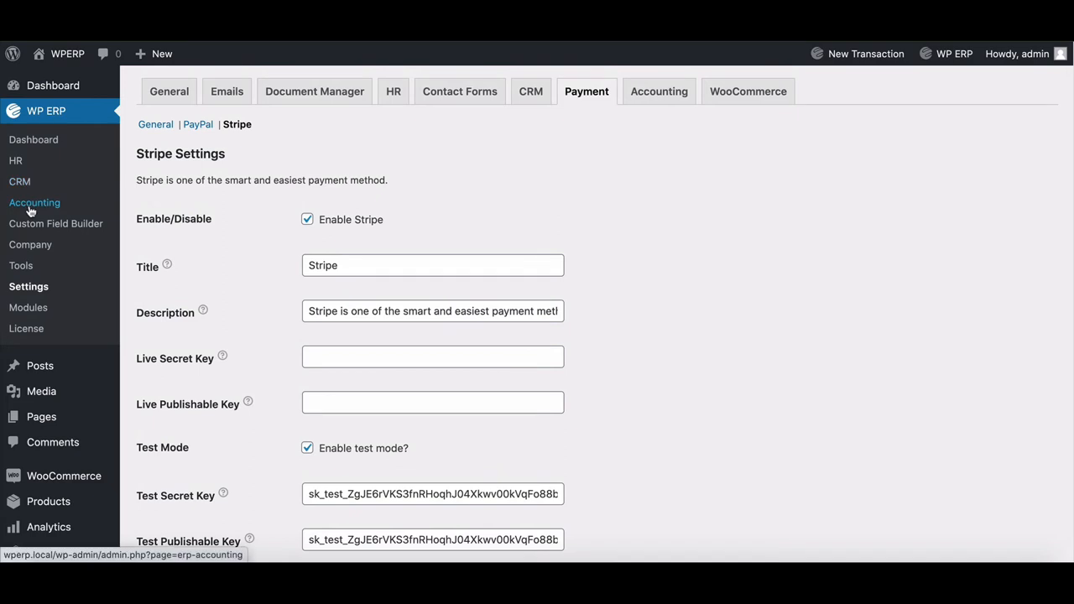
click(35, 202)
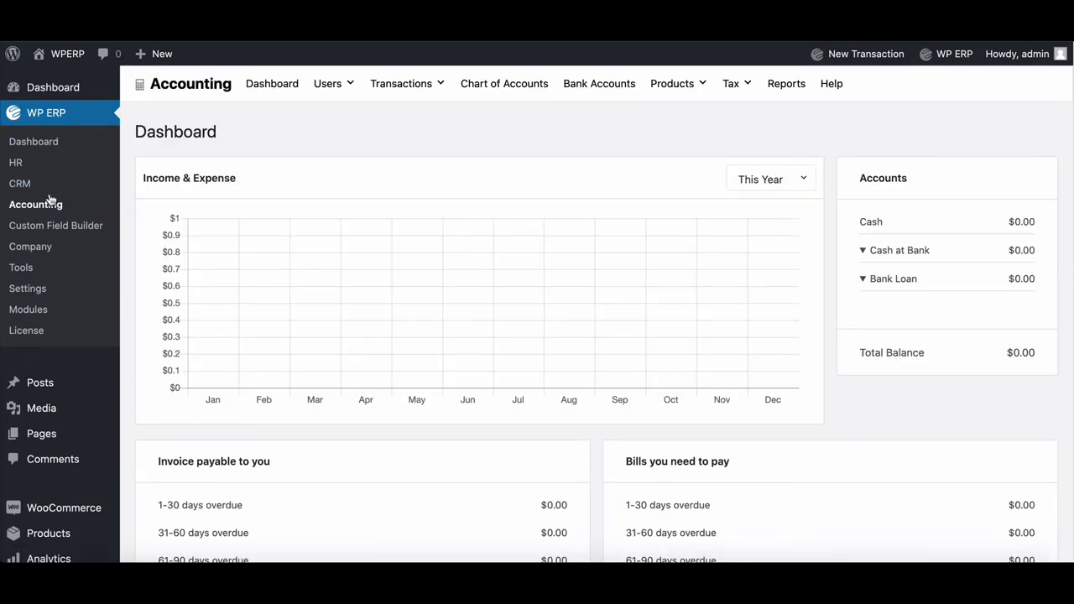
click(401, 83)
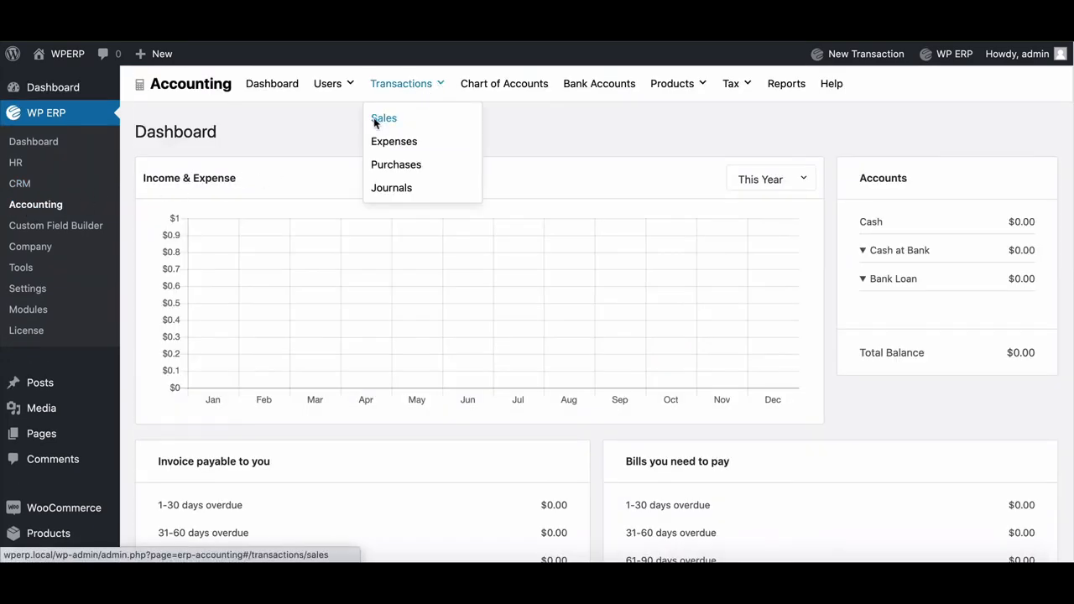
click(384, 118)
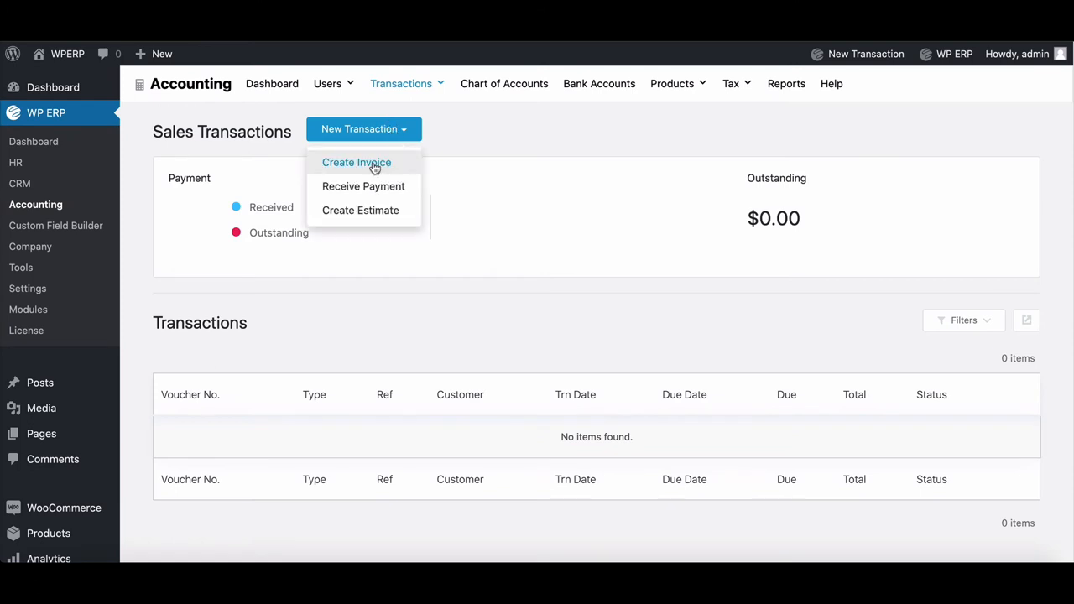
click(356, 162)
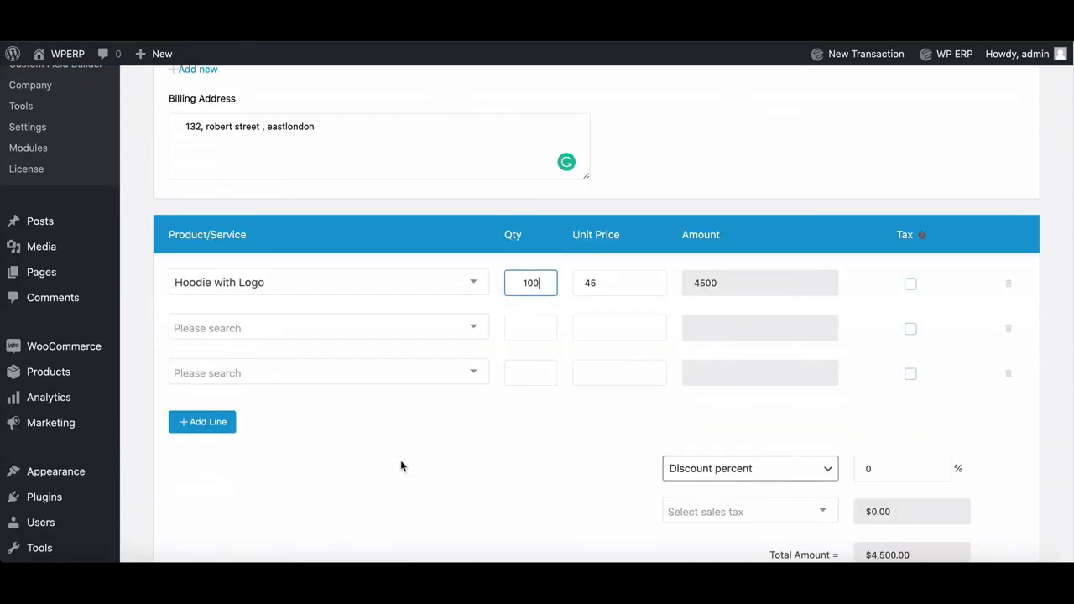
scroll(down, 3)
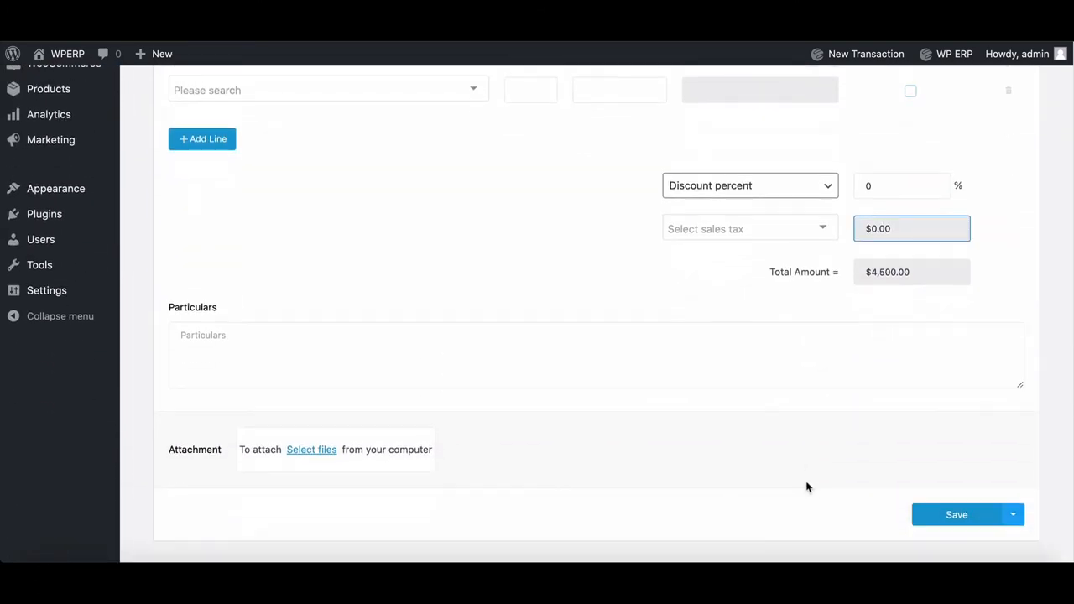
click(957, 514)
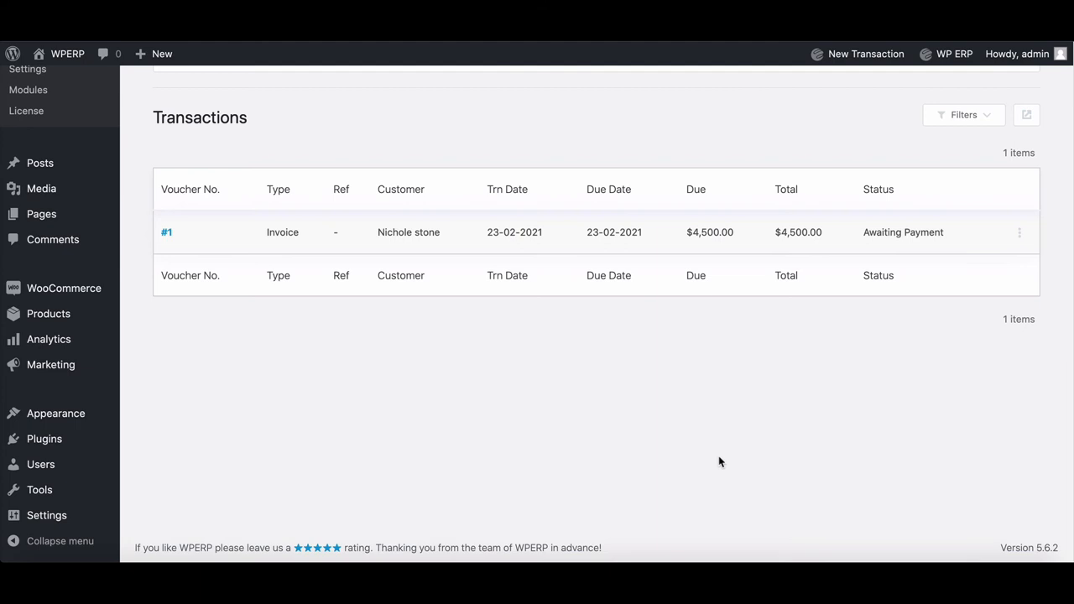
Step: Open voucher #1, copy its public invoice link, and dismiss the confirmation
click(166, 232)
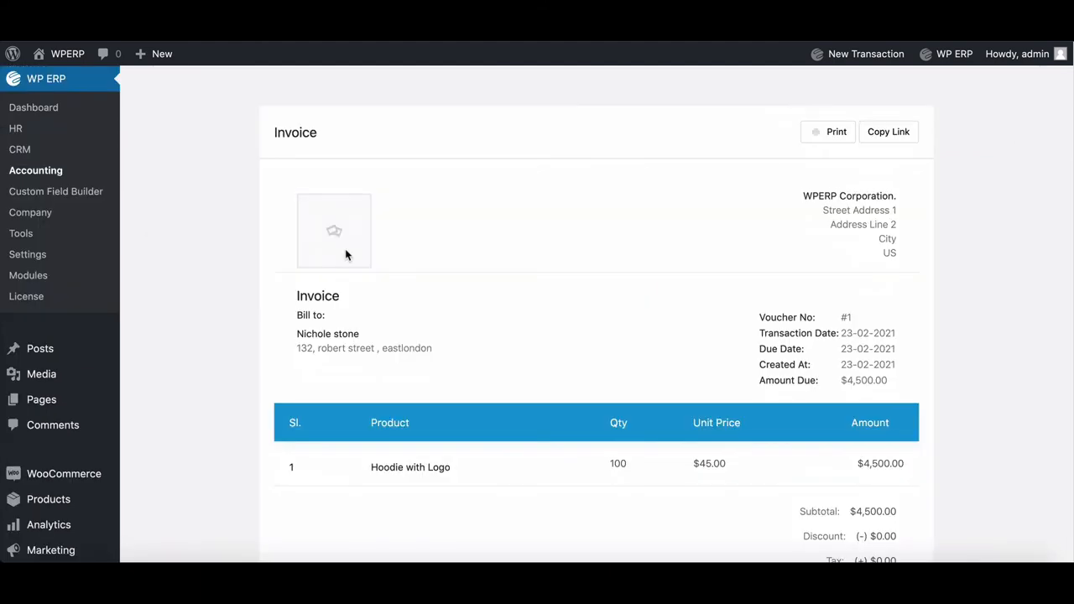
scroll(down, 3)
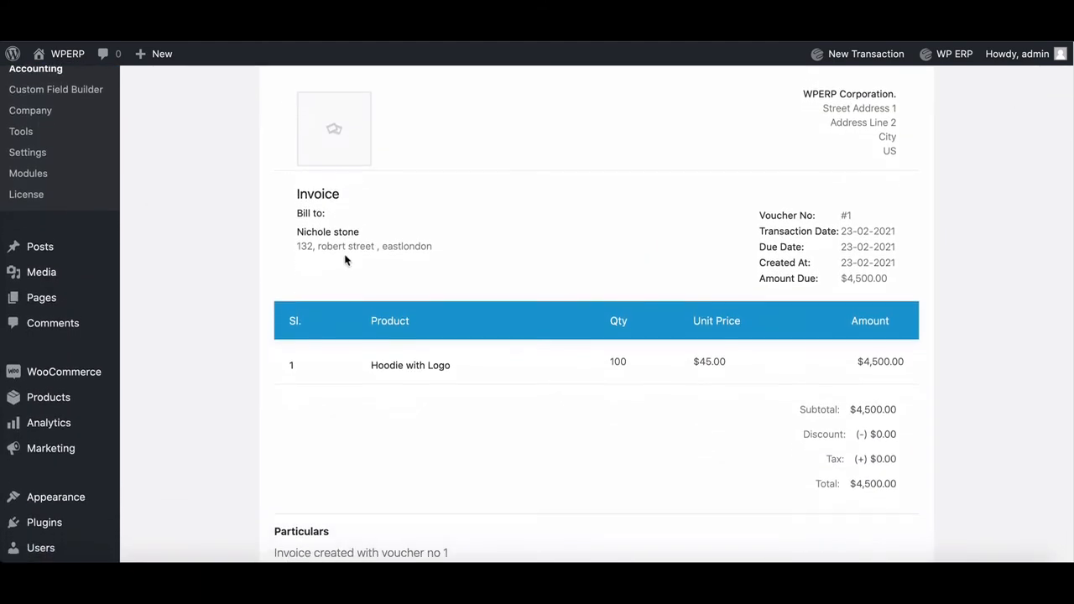
scroll(up, 3)
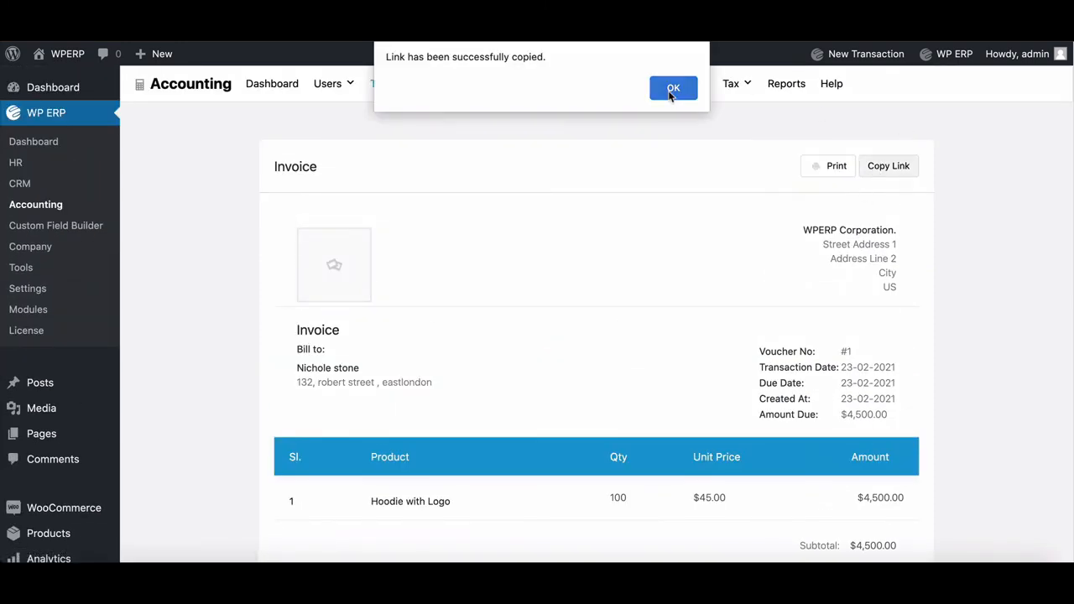
click(673, 87)
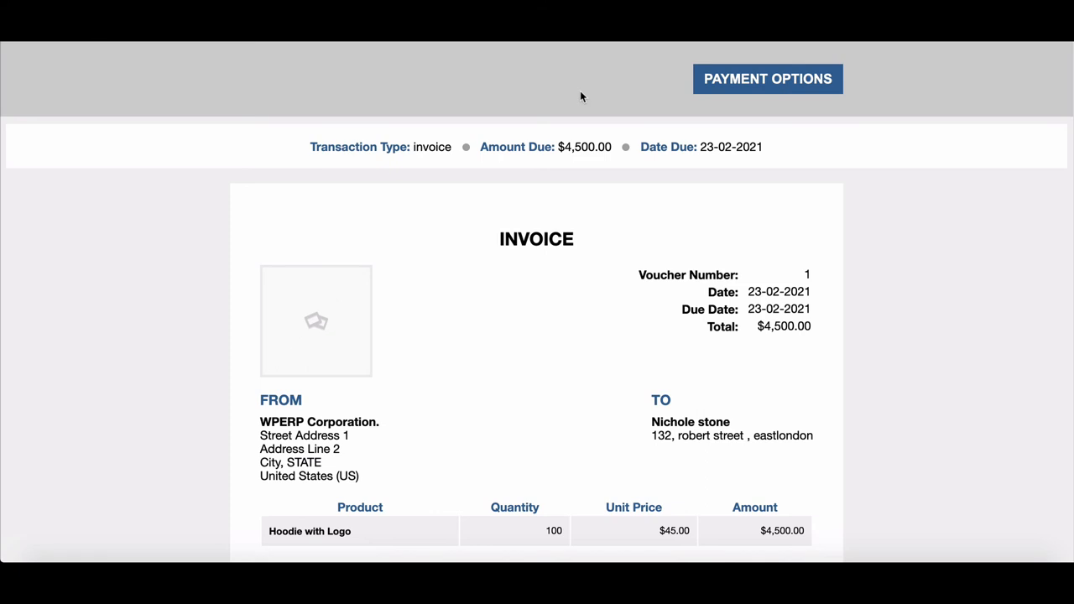
Step: Open the copied invoice link to view invoice #1's public page with $4,500.00 due
click(767, 78)
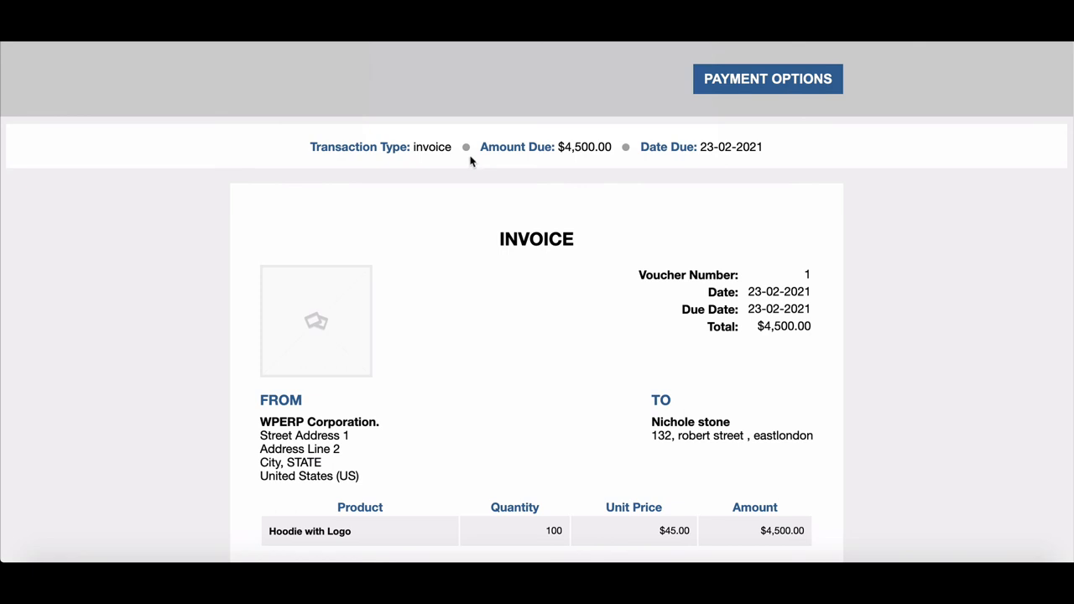
mouse_move(624, 107)
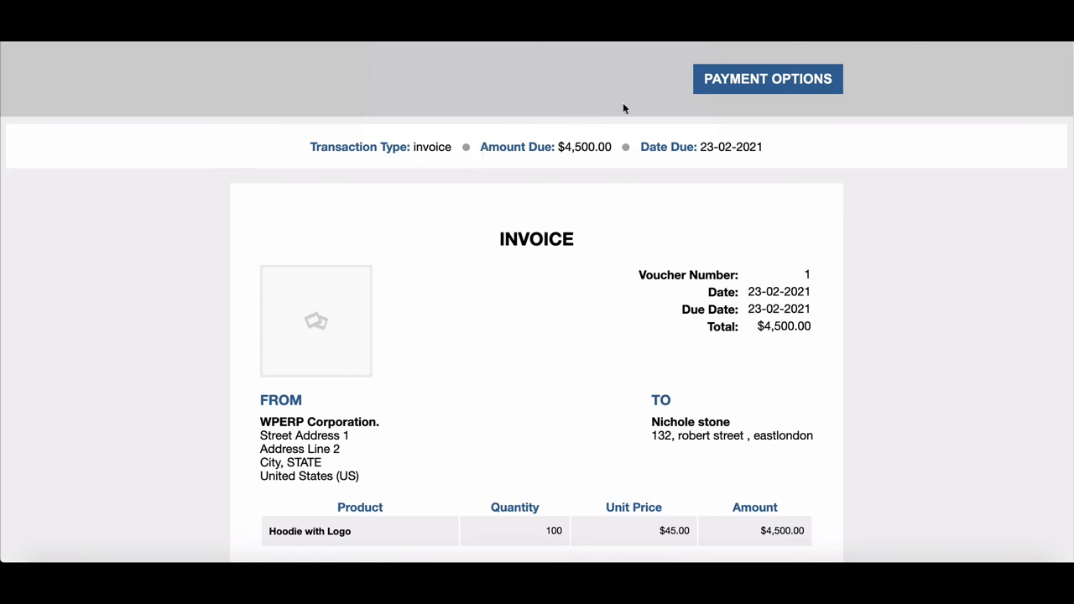
mouse_move(629, 110)
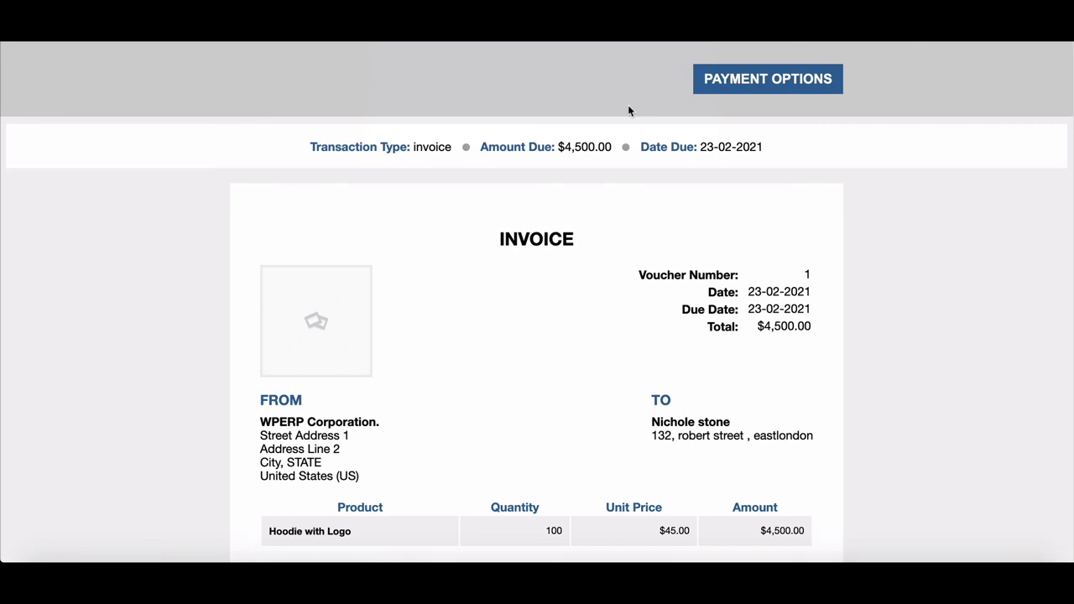